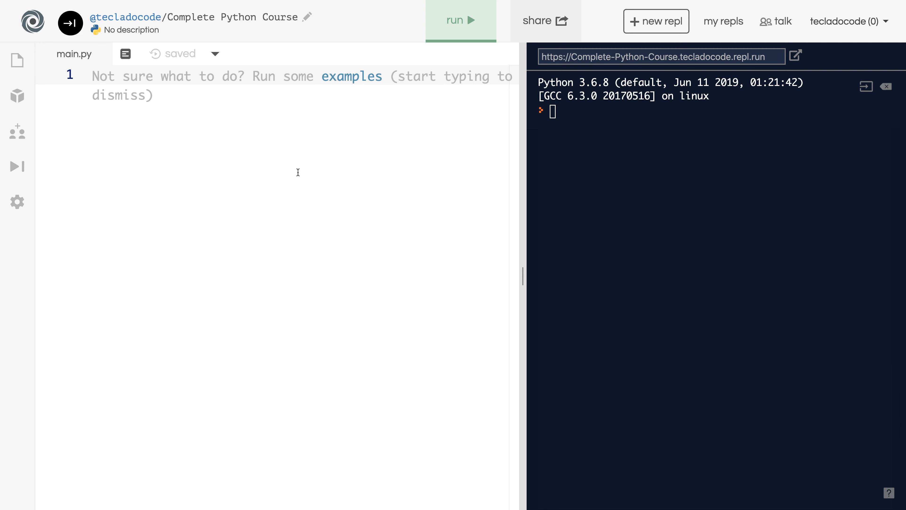
- Write integer_division = 13 // 5 and print(integer_division) in main.py
text(integer_division =)
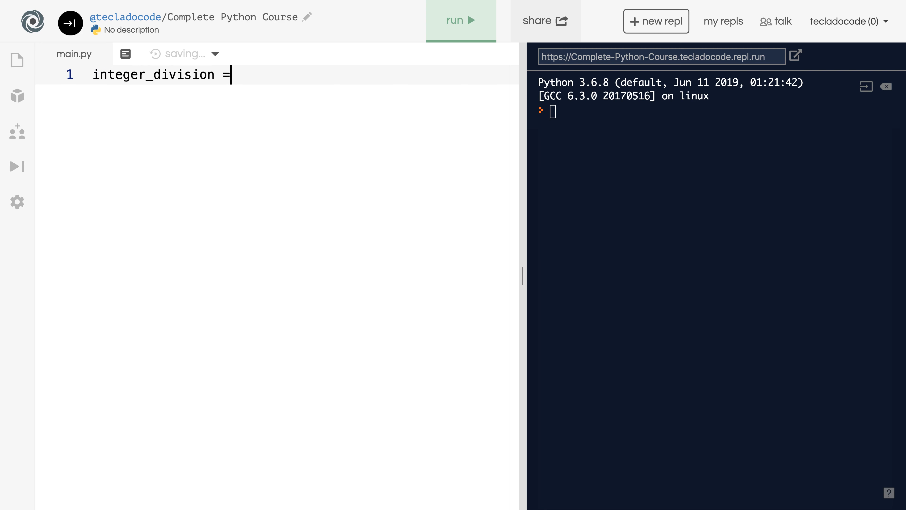
text(13 // 5)
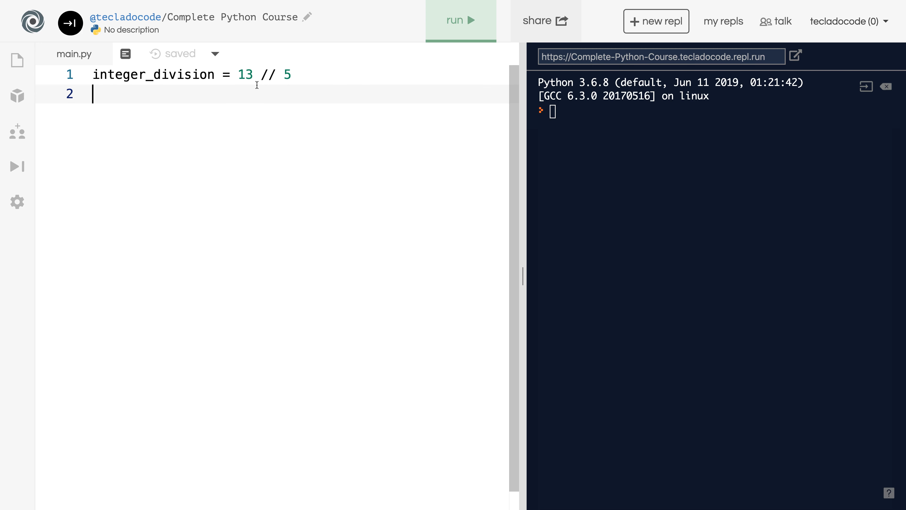
mouse_move(271, 92)
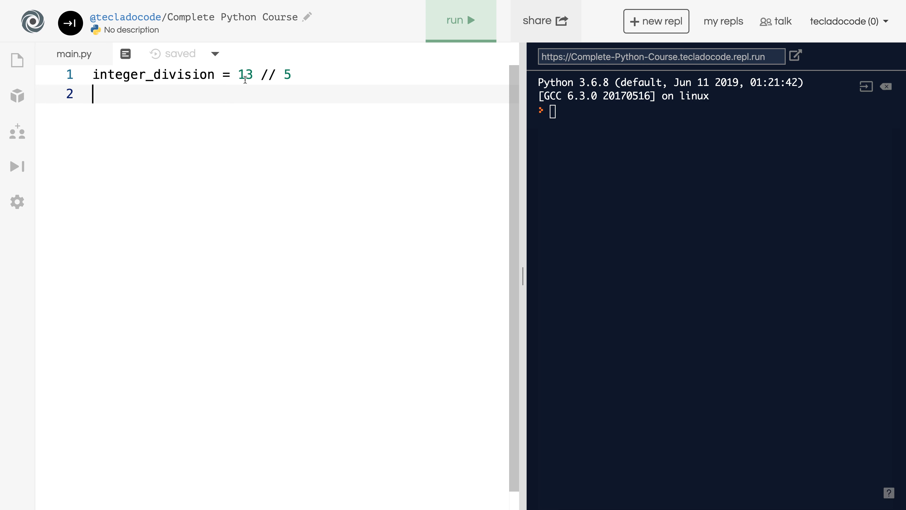
text(pr)
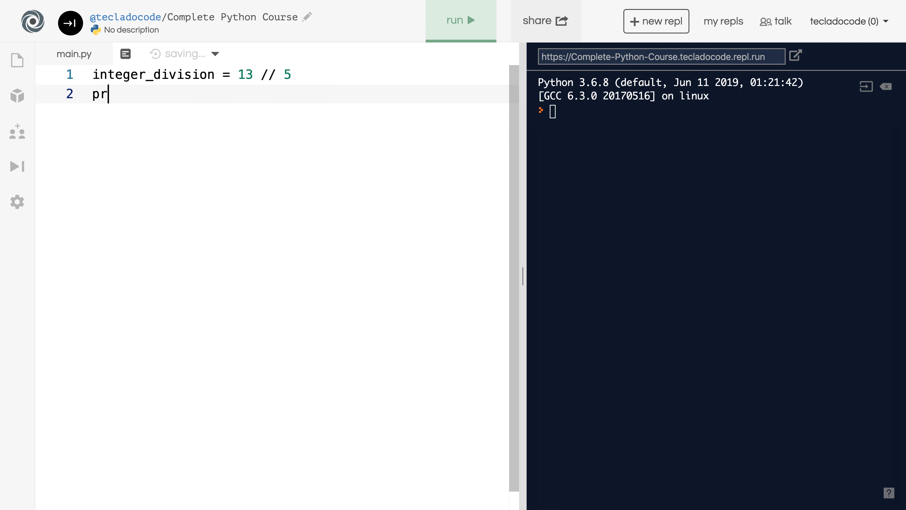
text(int(integer_division))
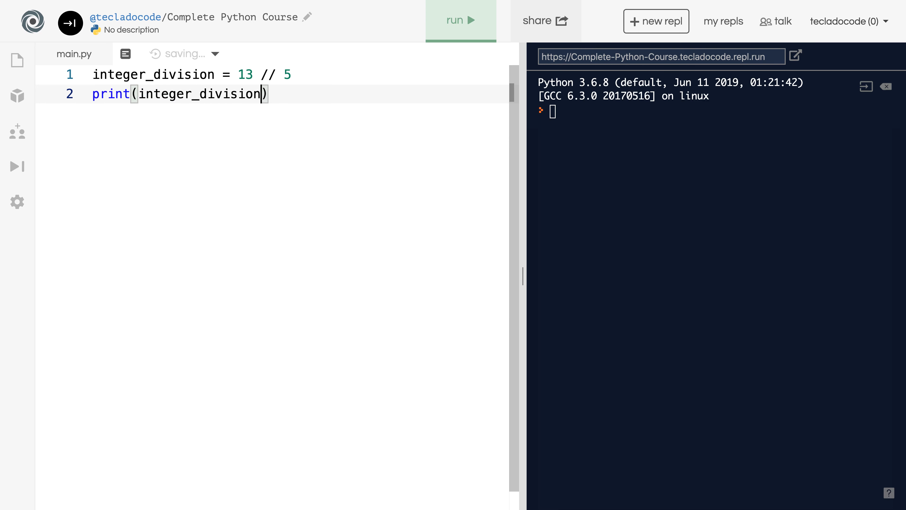
- Run the script so the console shows 2, then add blank lines below the code
click(460, 21)
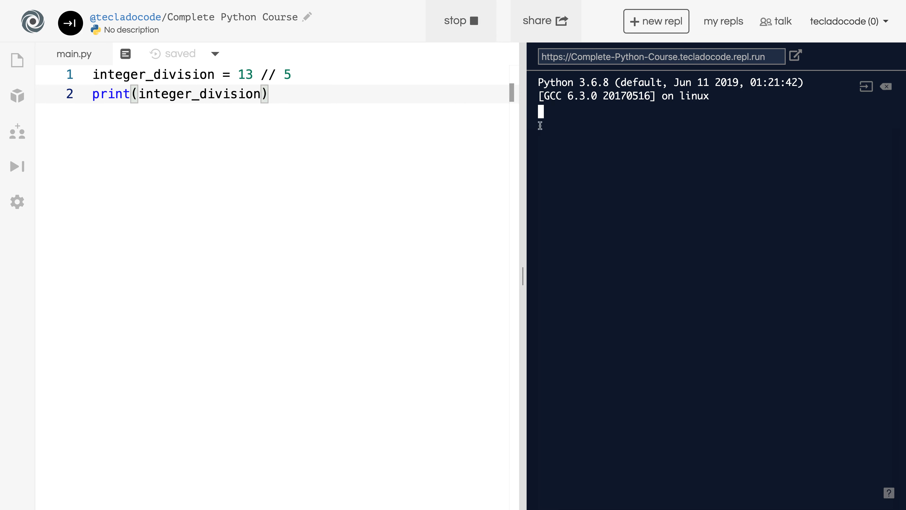
click(461, 21)
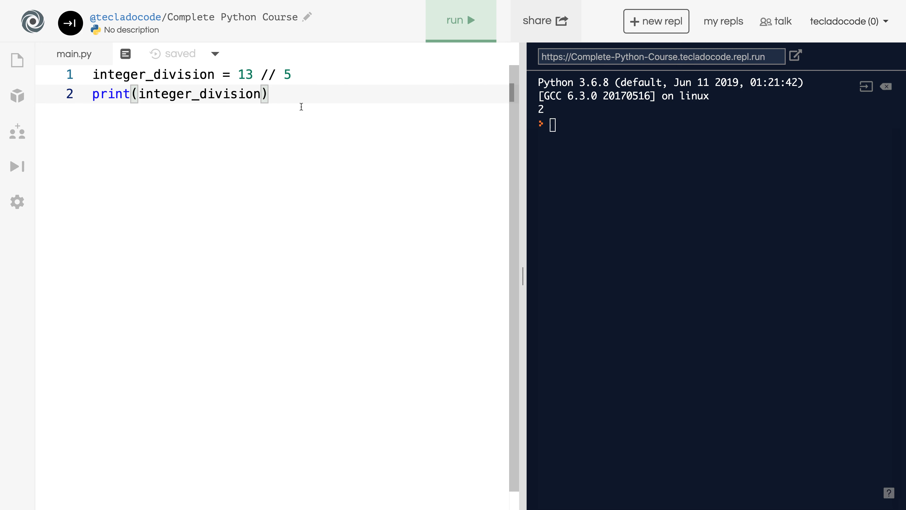
key(enter)
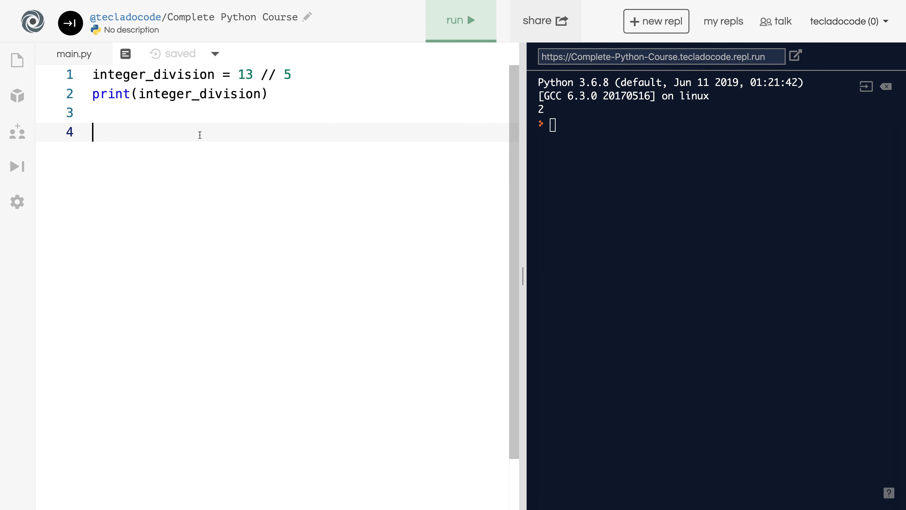
- Add remainder = 13 % 5 and print(remainder) so running shows 3 below 2
text(rem)
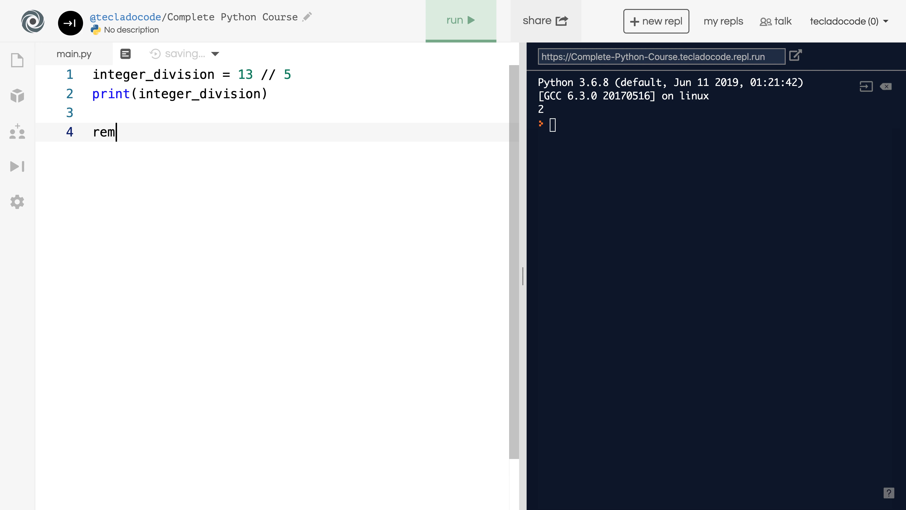
text(ainder =)
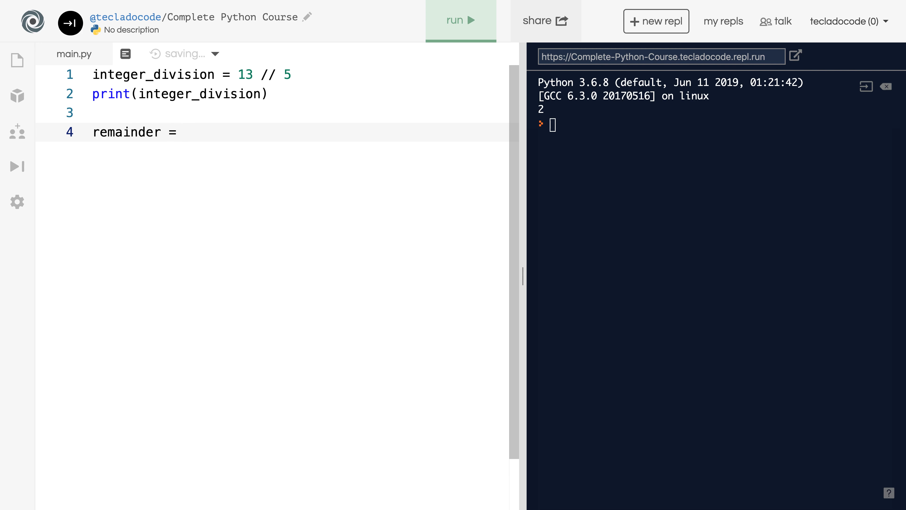
text(13 %)
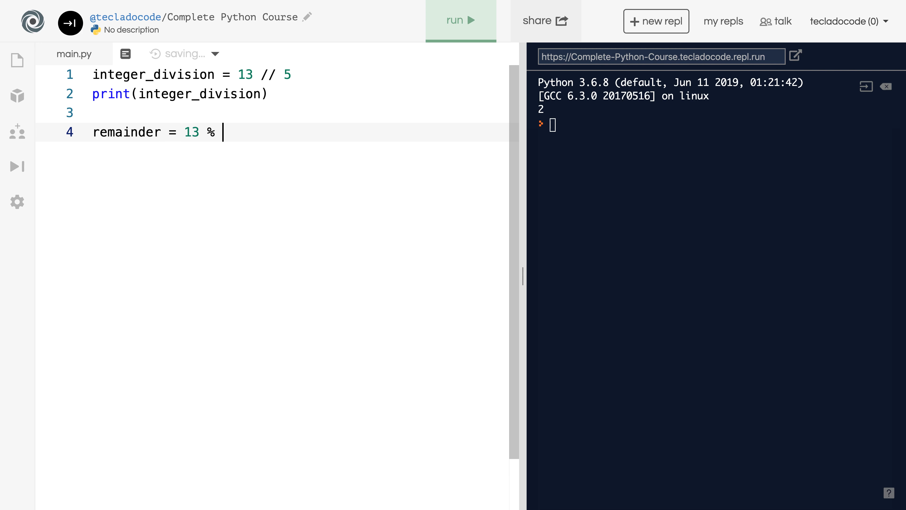
text(5)
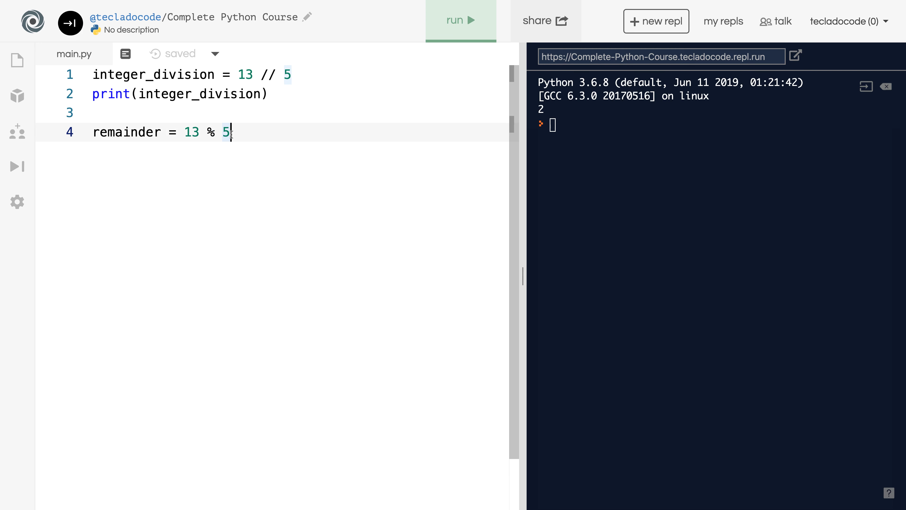
key(enter)
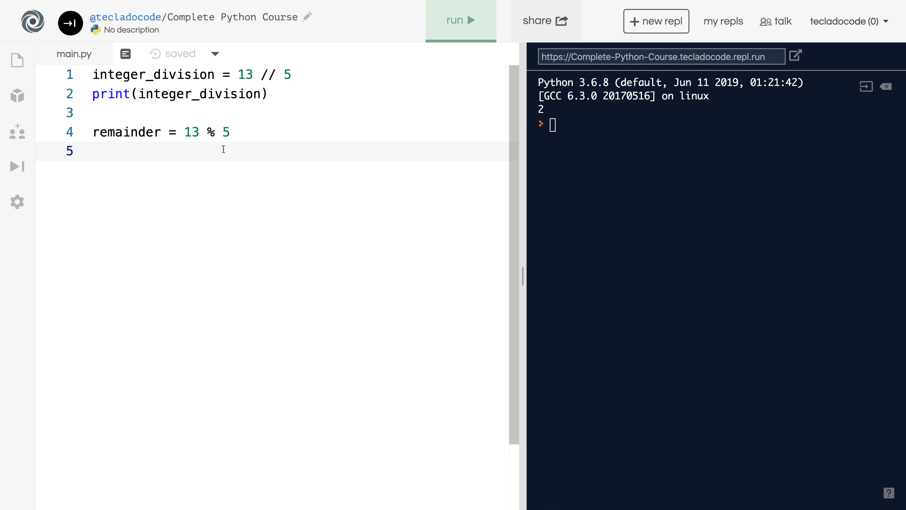
text(print()
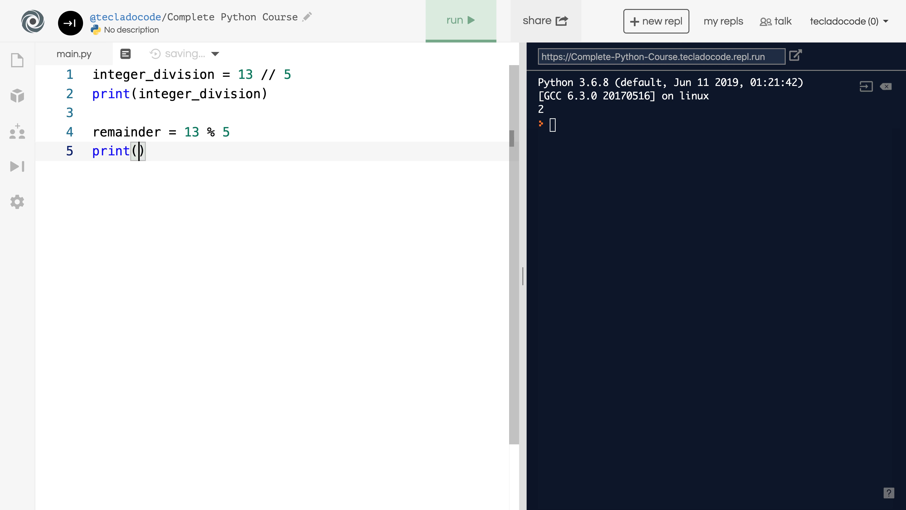
text(remainder)
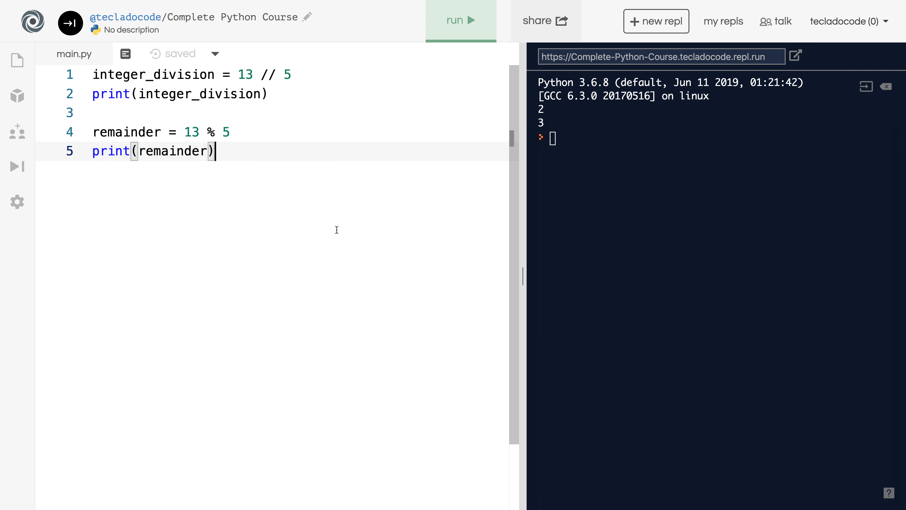
mouse_move(315, 228)
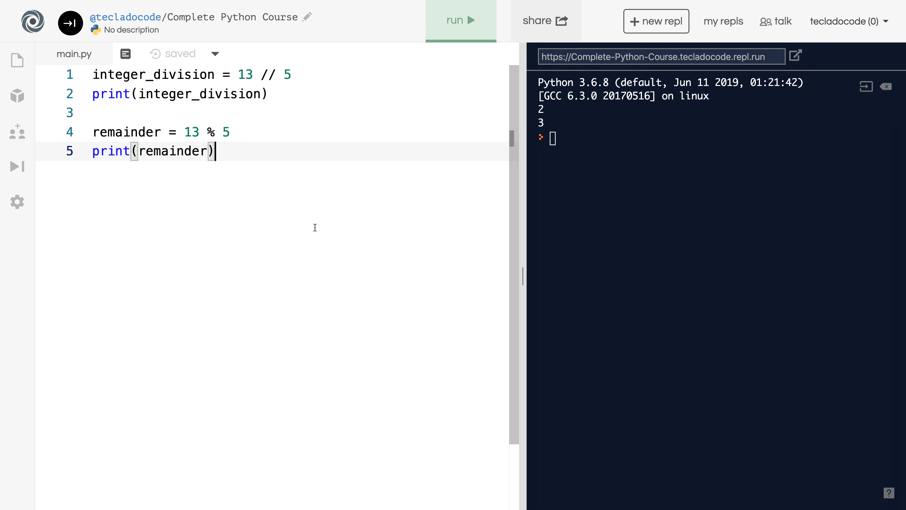
mouse_move(314, 216)
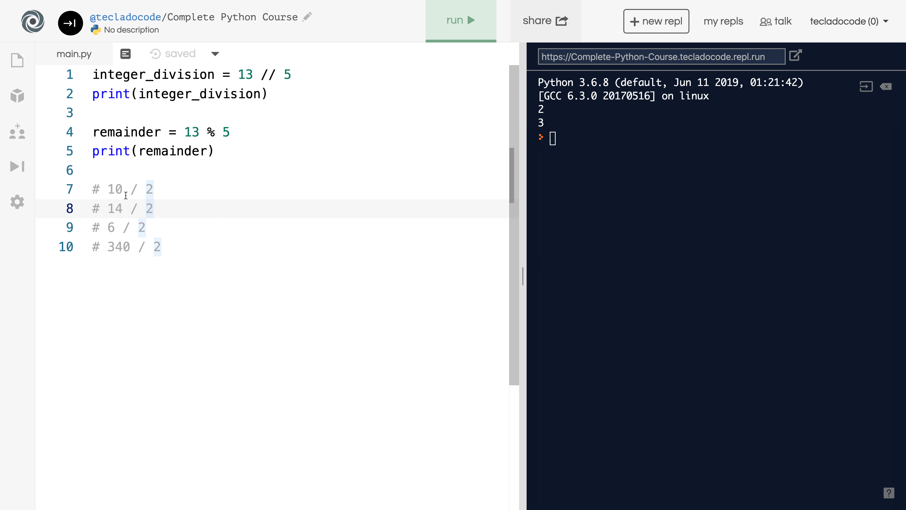
mouse_move(139, 188)
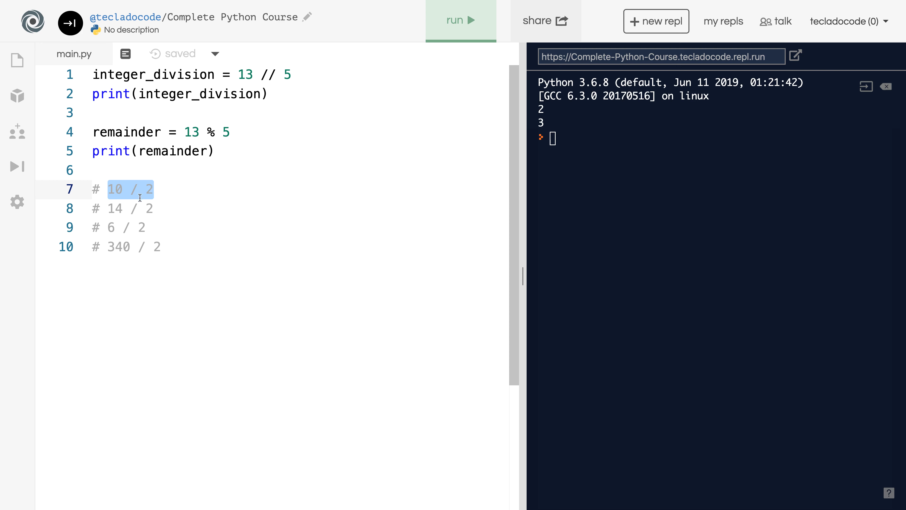
- Deselect the 10 / 2 comment example before adding the 11, 27 and 3 over 2 lines
click(235, 229)
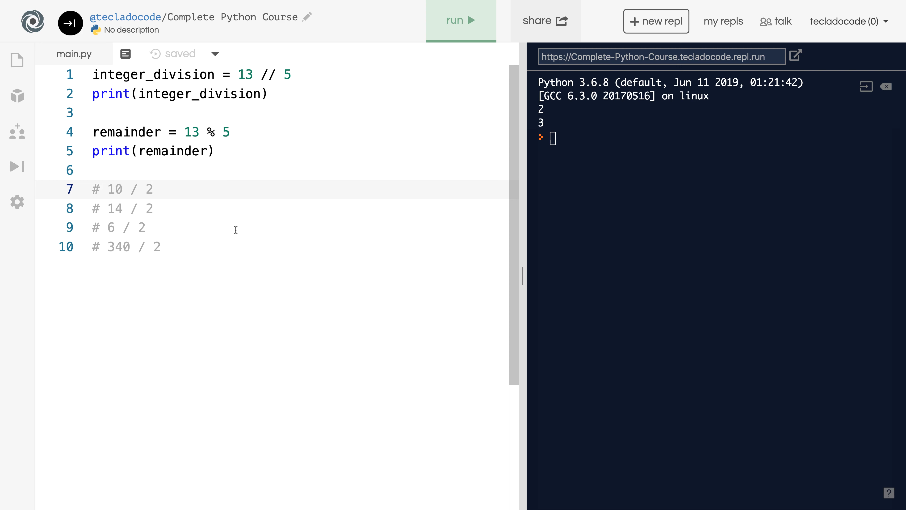
mouse_move(146, 230)
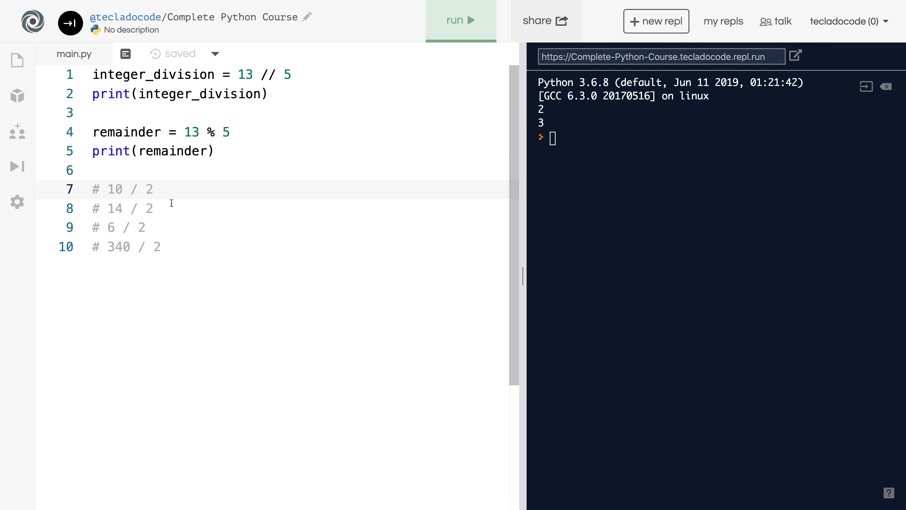
mouse_move(229, 279)
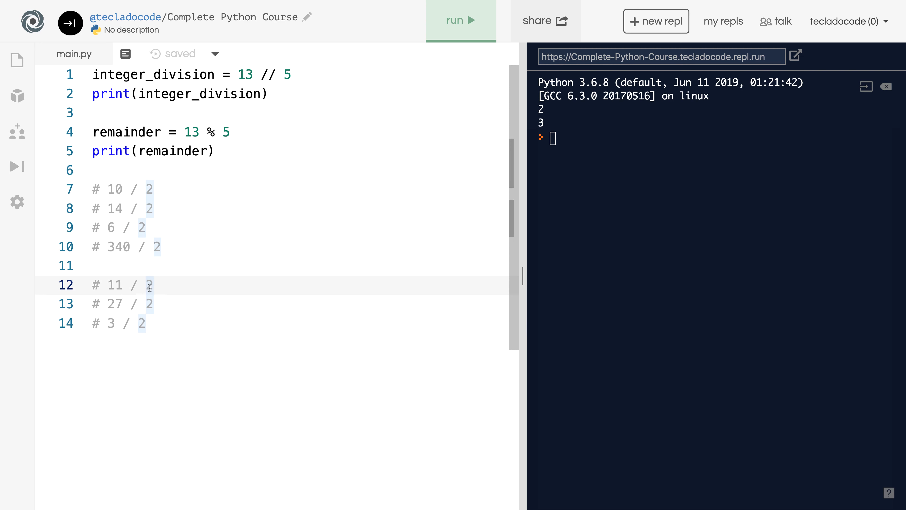
mouse_move(121, 295)
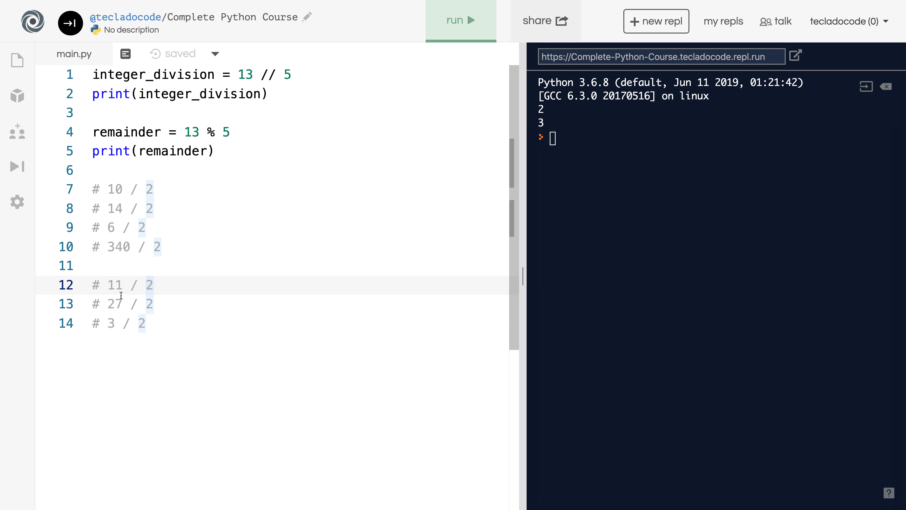
mouse_move(147, 304)
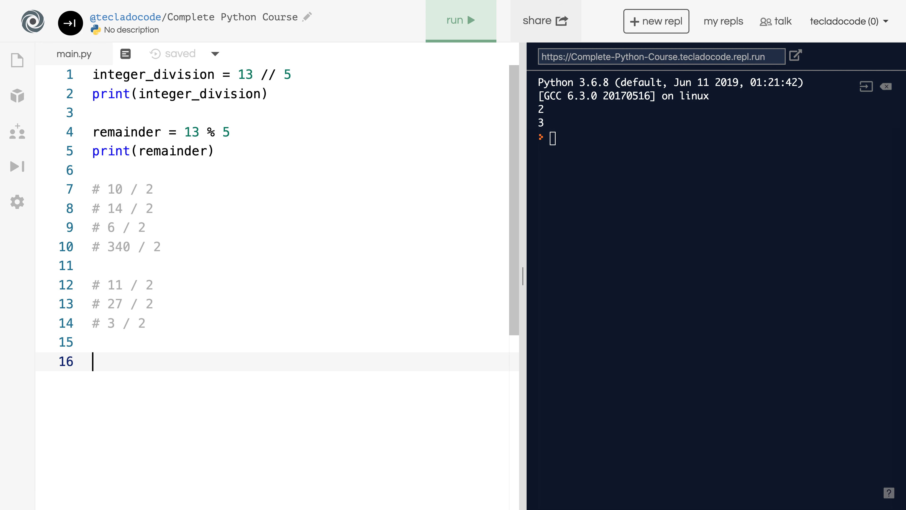
- Write x = 37 and remainder = x % 2, then begin the print line below
text(x =)
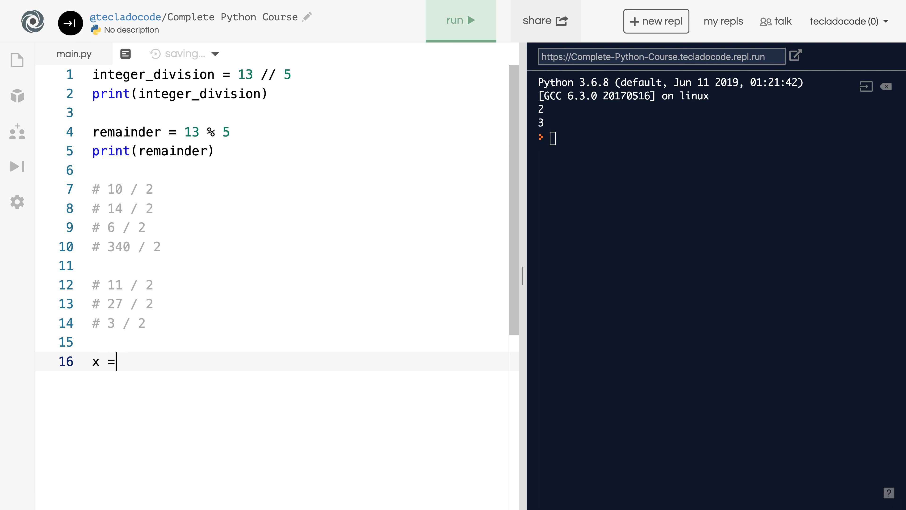
text(37)
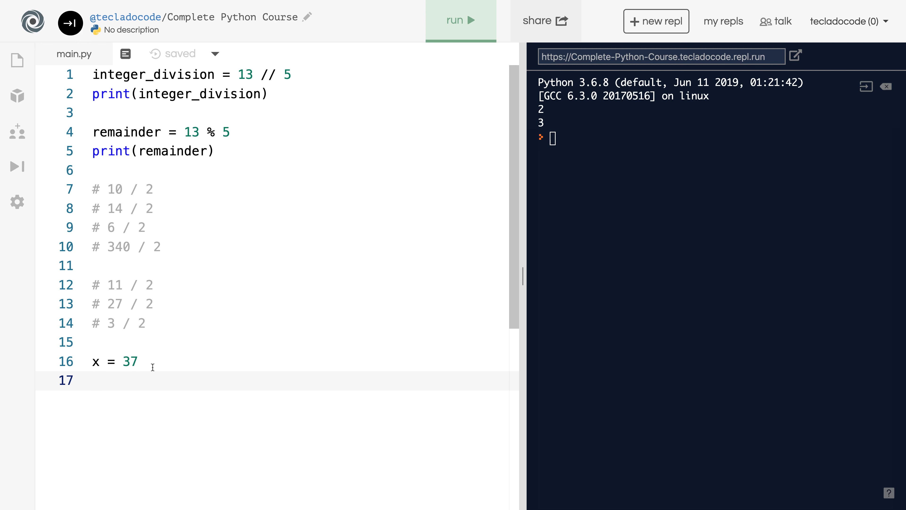
text(remainder = x)
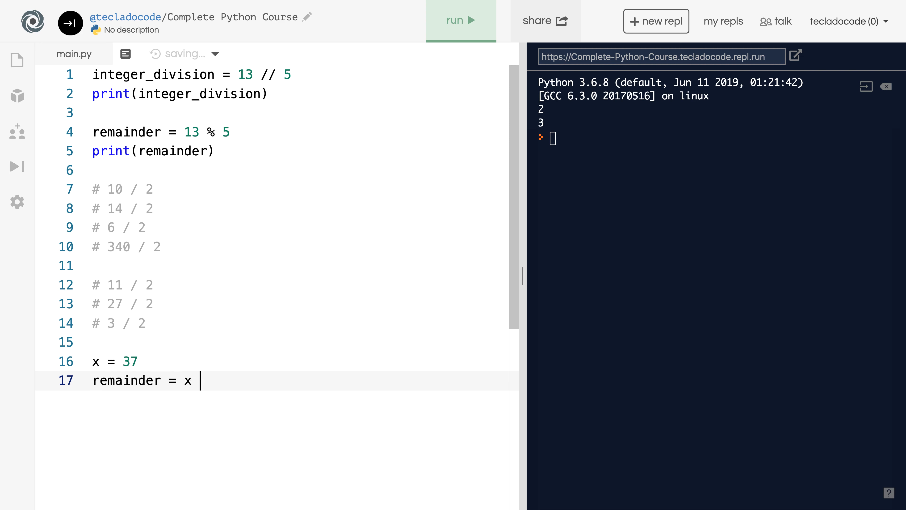
text(% 2)
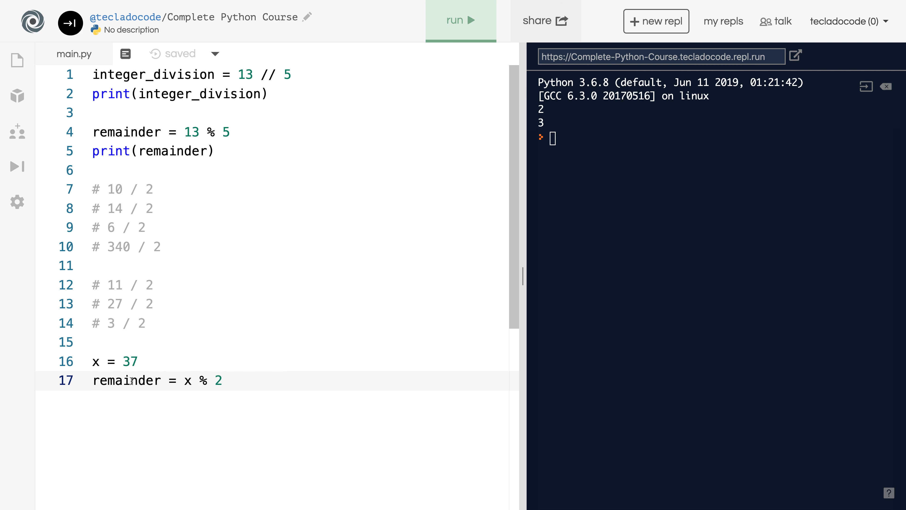
double_click(126, 379)
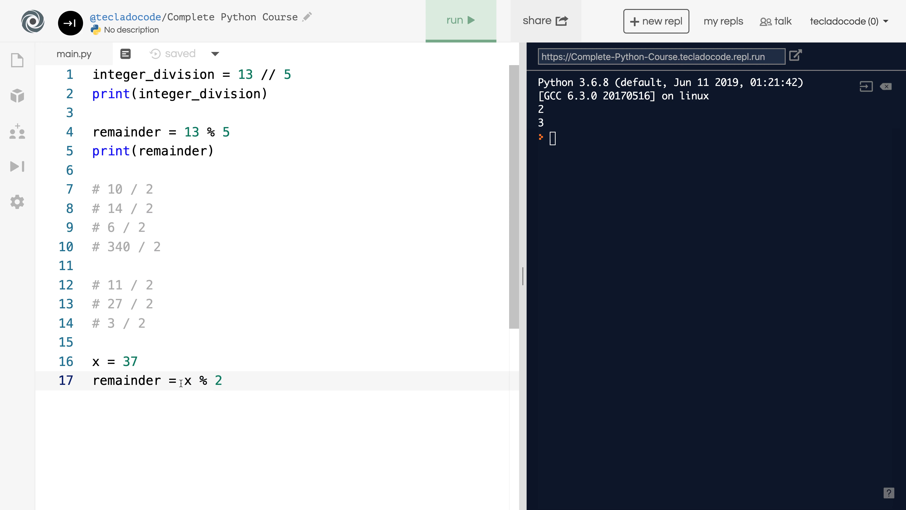
drag(185, 381, 214, 380)
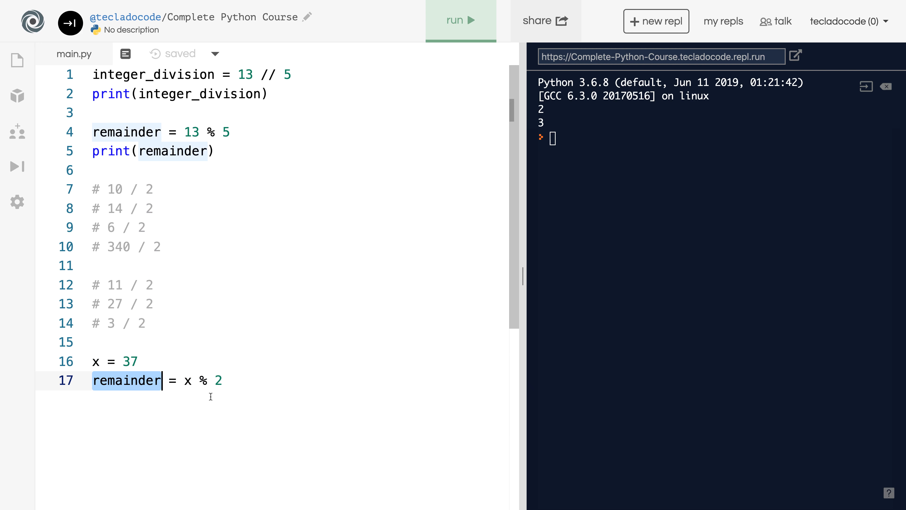
key(enter)
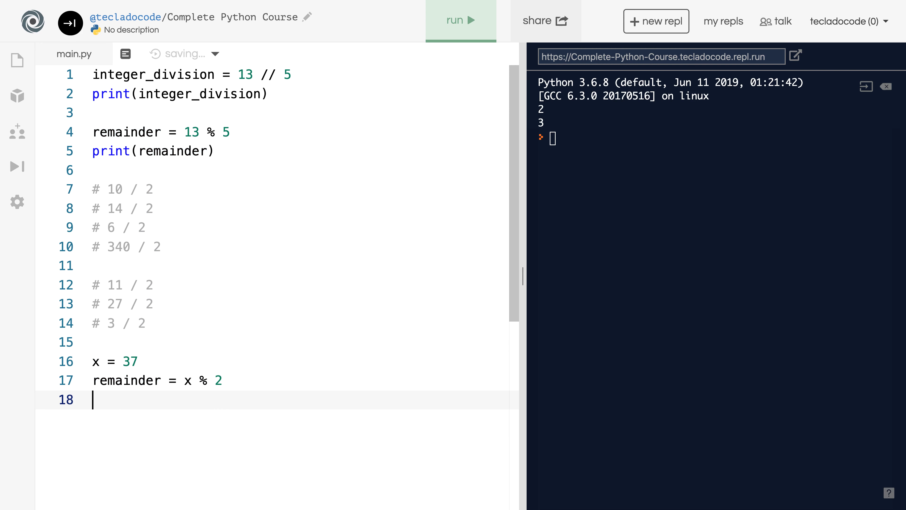
text(print(remainder)
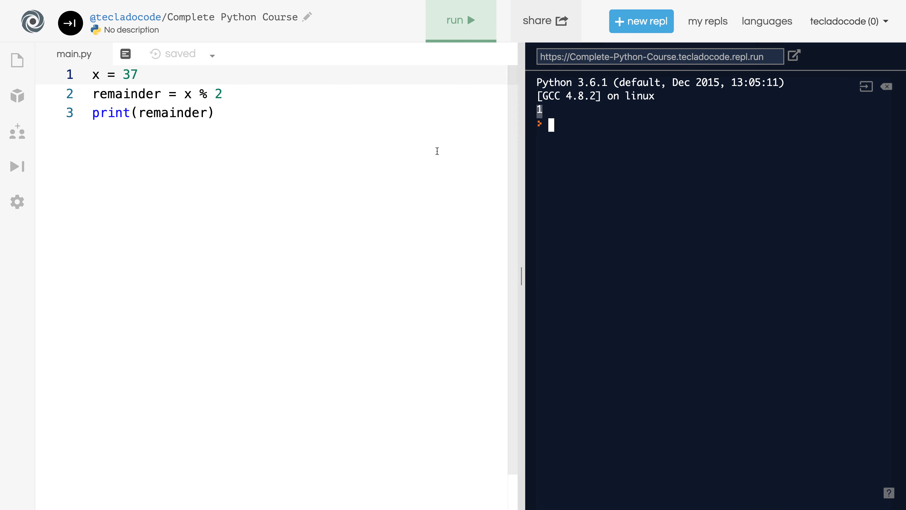
- Select the value 37 in x = 37 after the console printed 1
double_click(131, 74)
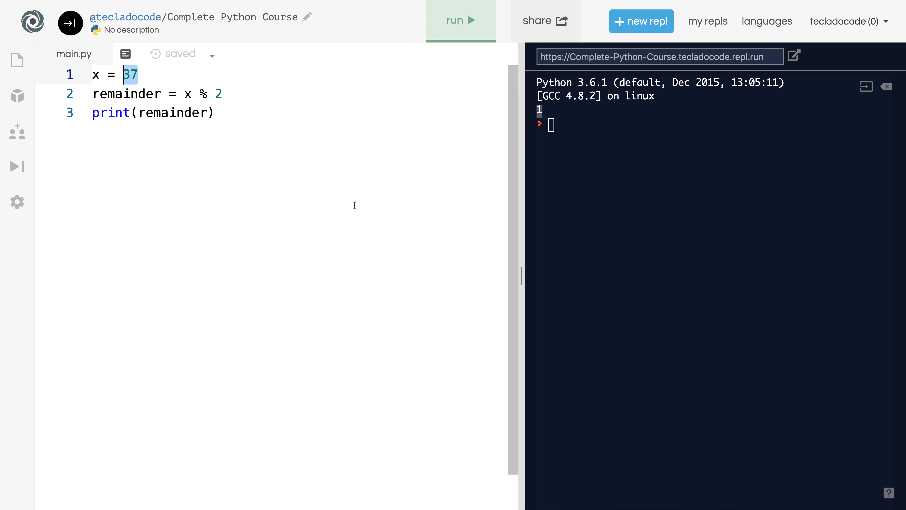